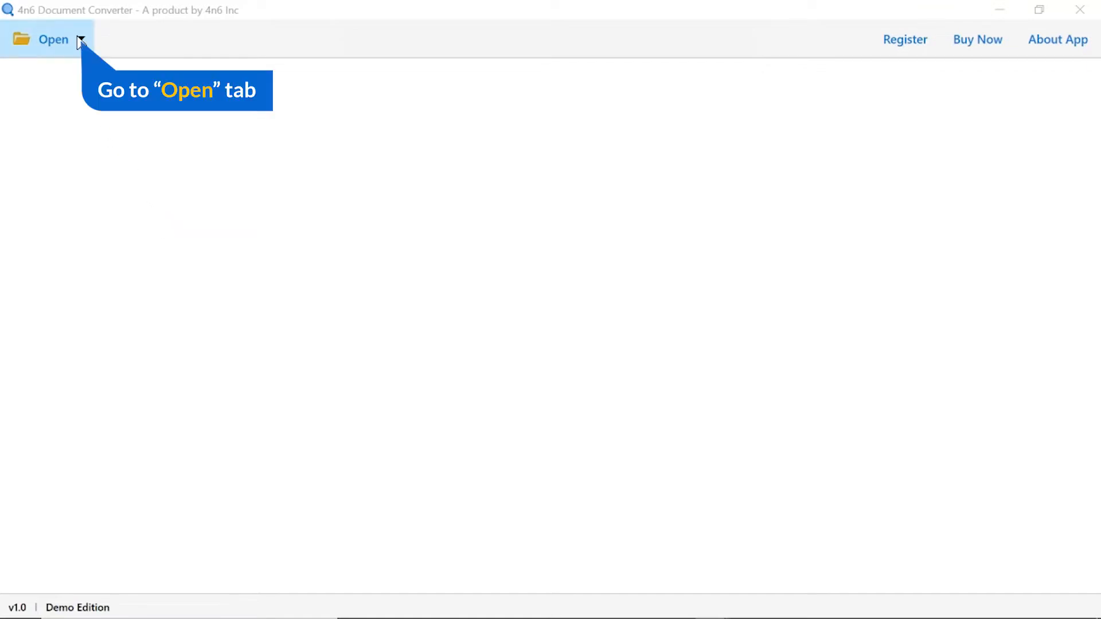
Step: Show the Open menu's file-type list, reaching the HTML Files choices
left_click(53, 39)
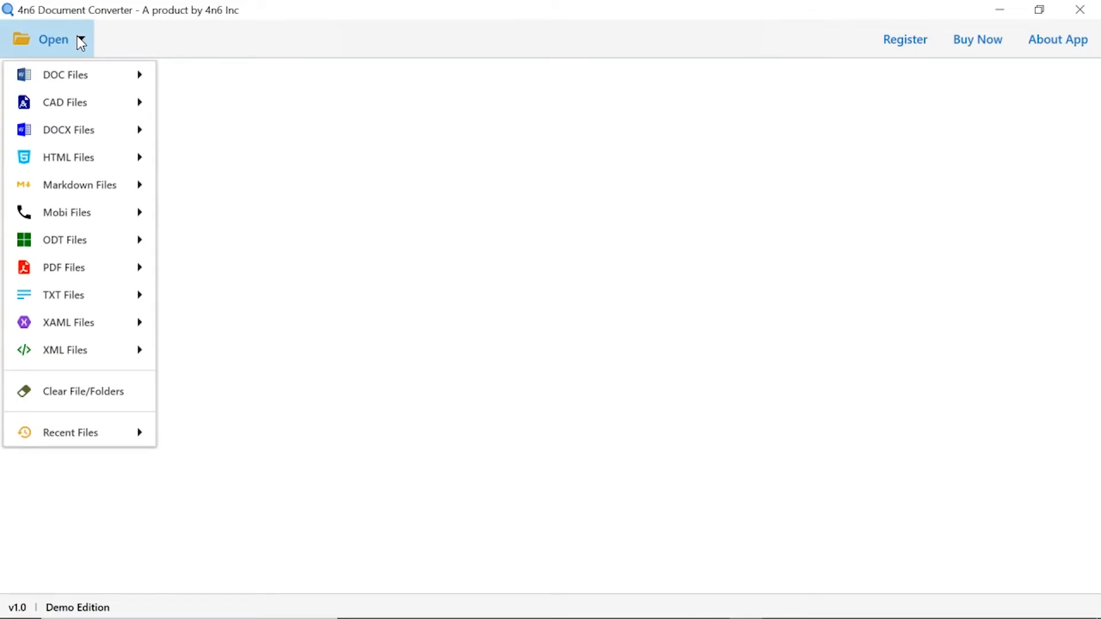
mouse_move(68, 157)
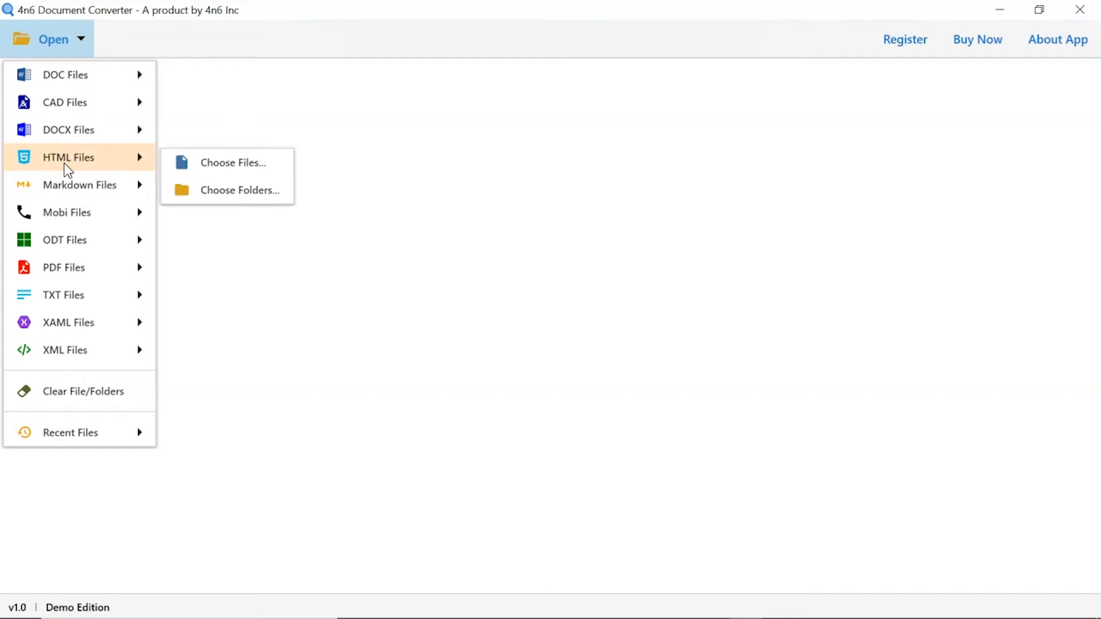
mouse_move(125, 172)
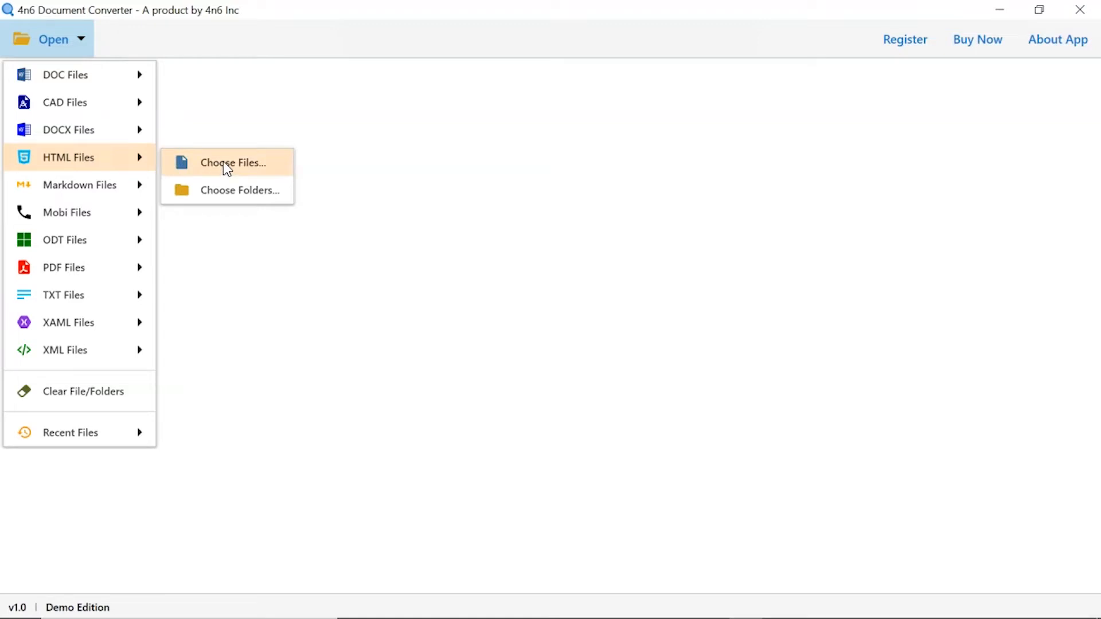
mouse_move(230, 190)
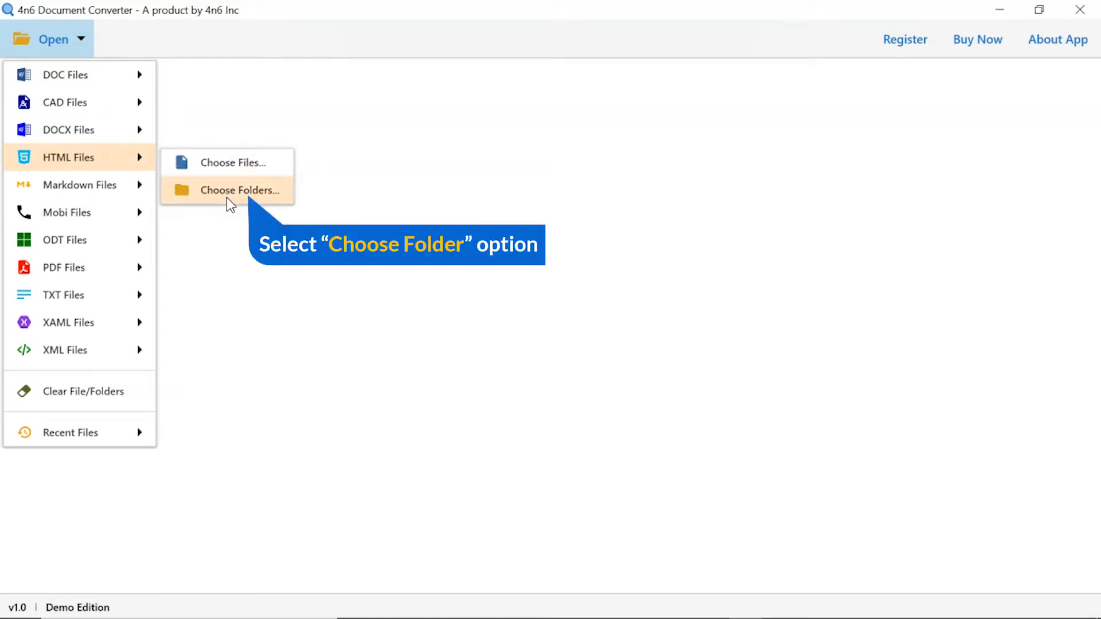
Step: Load the HTML folder from Data Files via Choose Folders, bringing in its 6 files
left_click(242, 191)
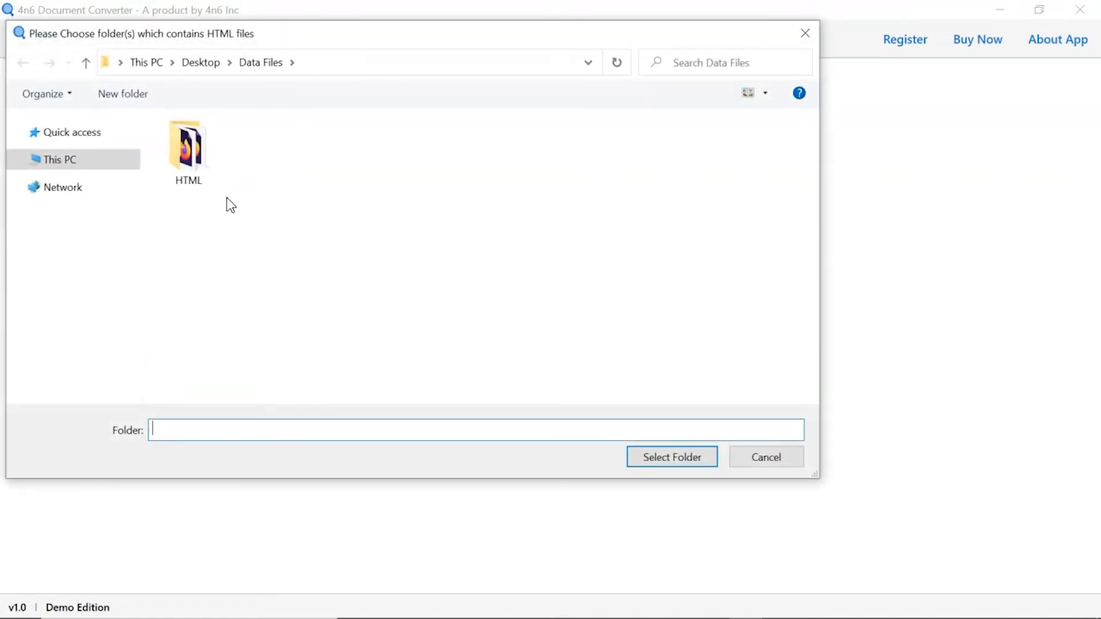
left_click(187, 148)
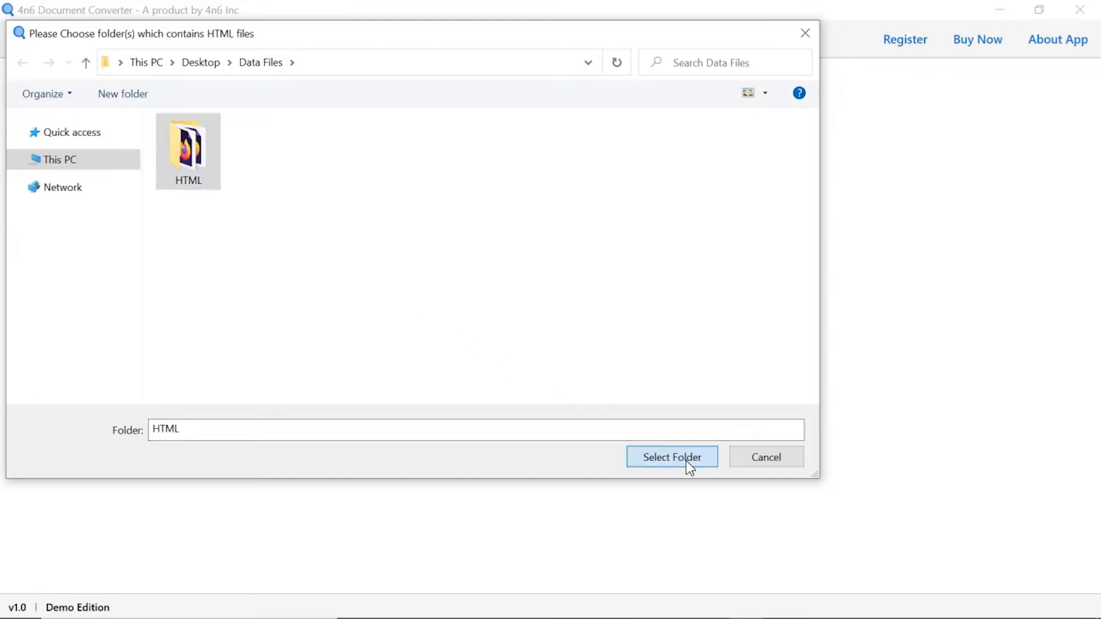
left_click(671, 457)
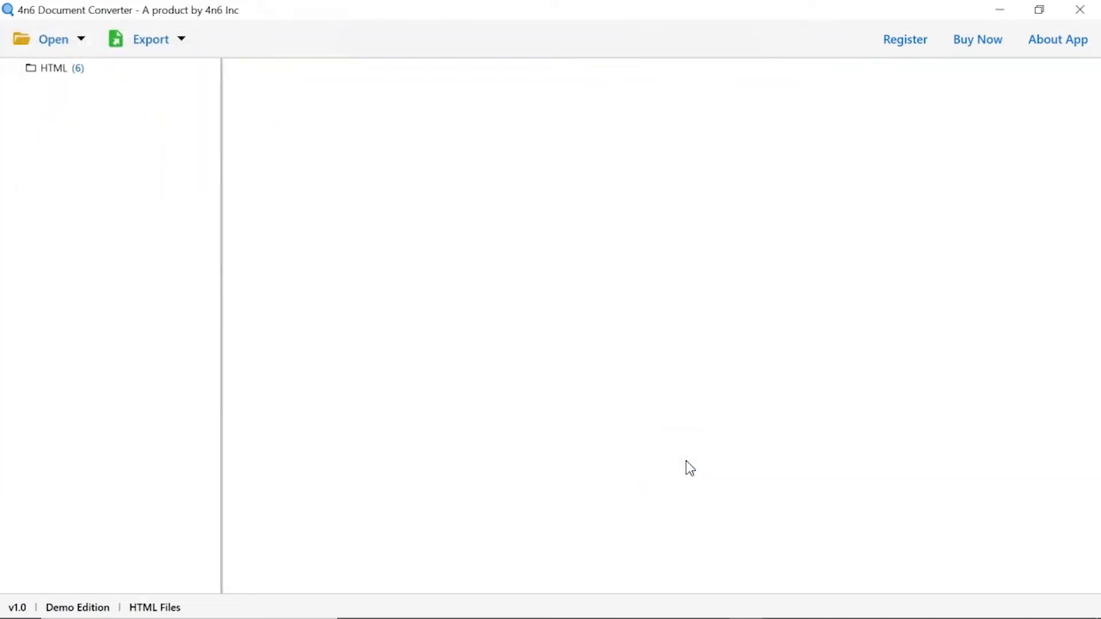
mouse_move(136, 153)
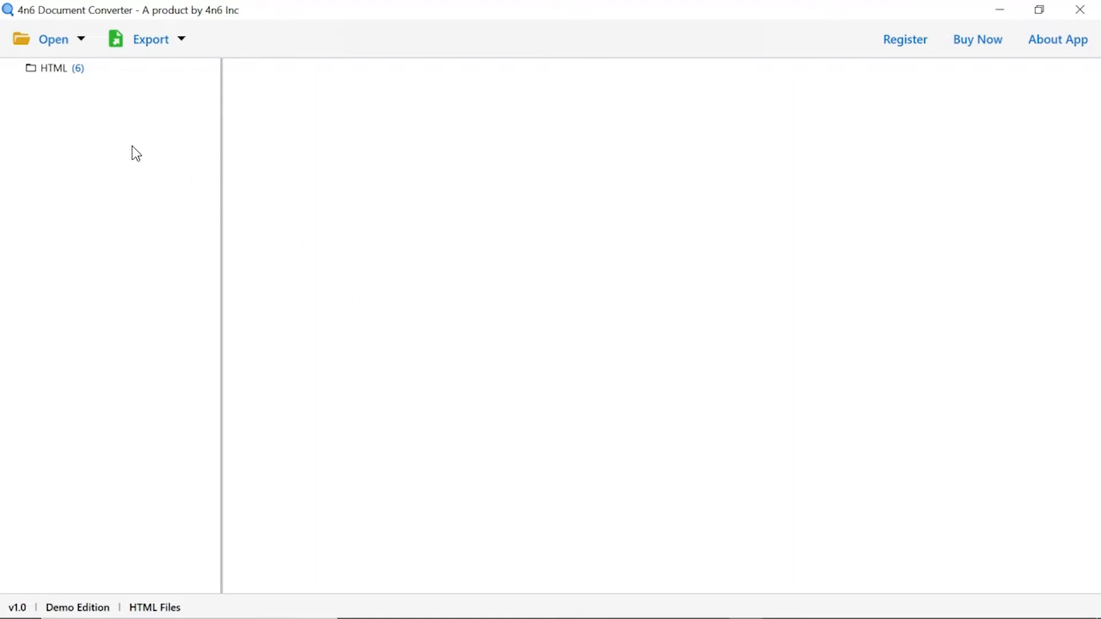
Step: List the HTML folder's six files and show the Export format choices
left_click(54, 68)
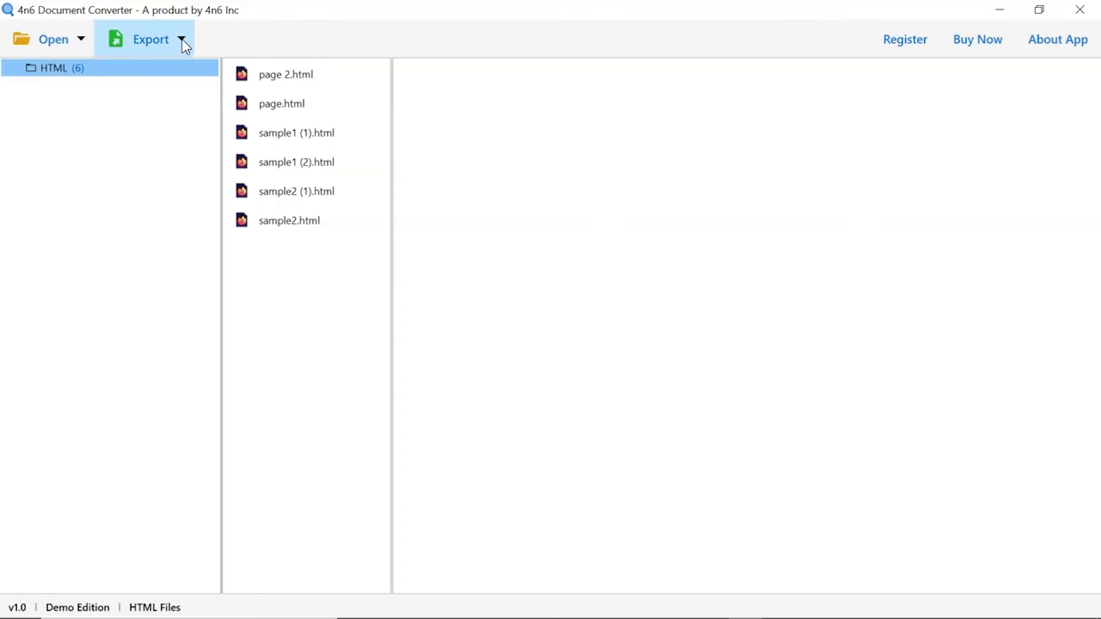
left_click(149, 39)
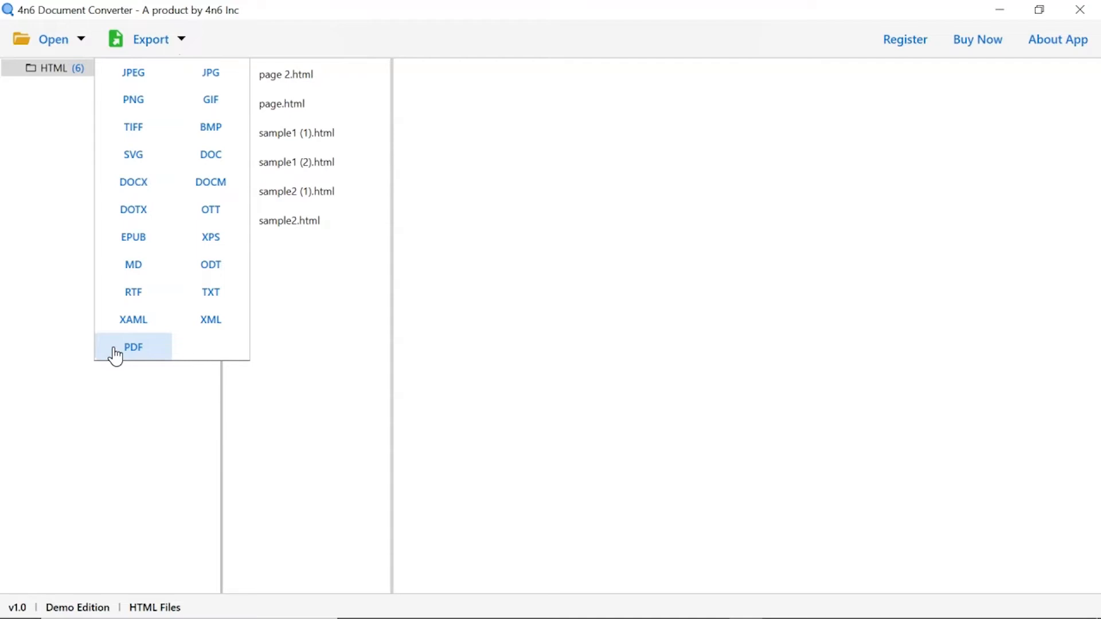
Step: Choose PDF output, tick the HTML folder and keep Converted Files on the Desktop as destination
left_click(133, 346)
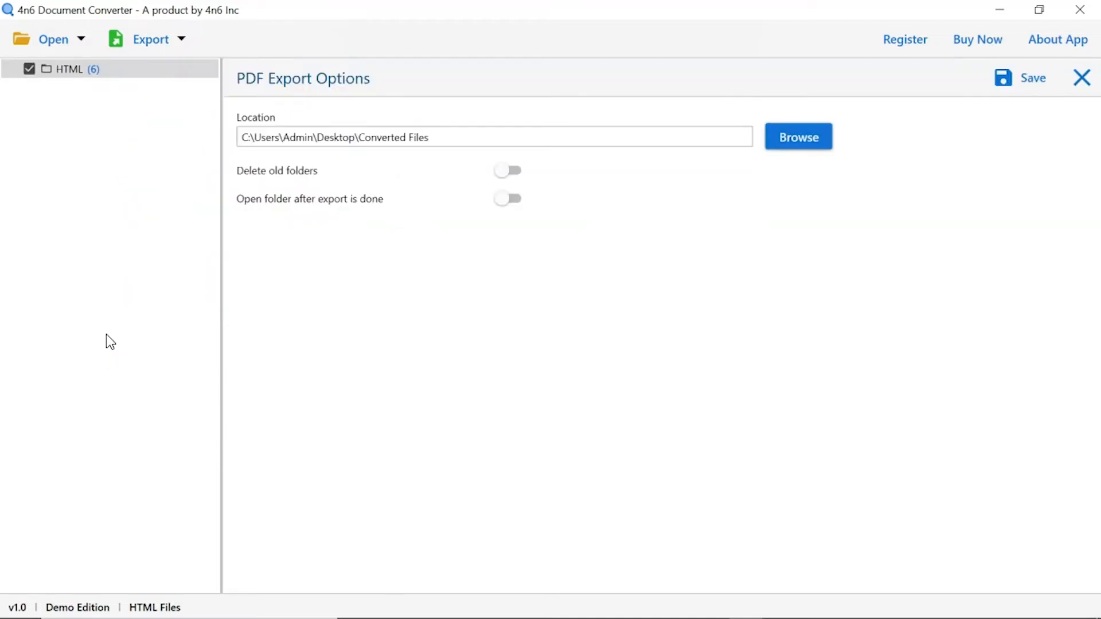
mouse_move(29, 73)
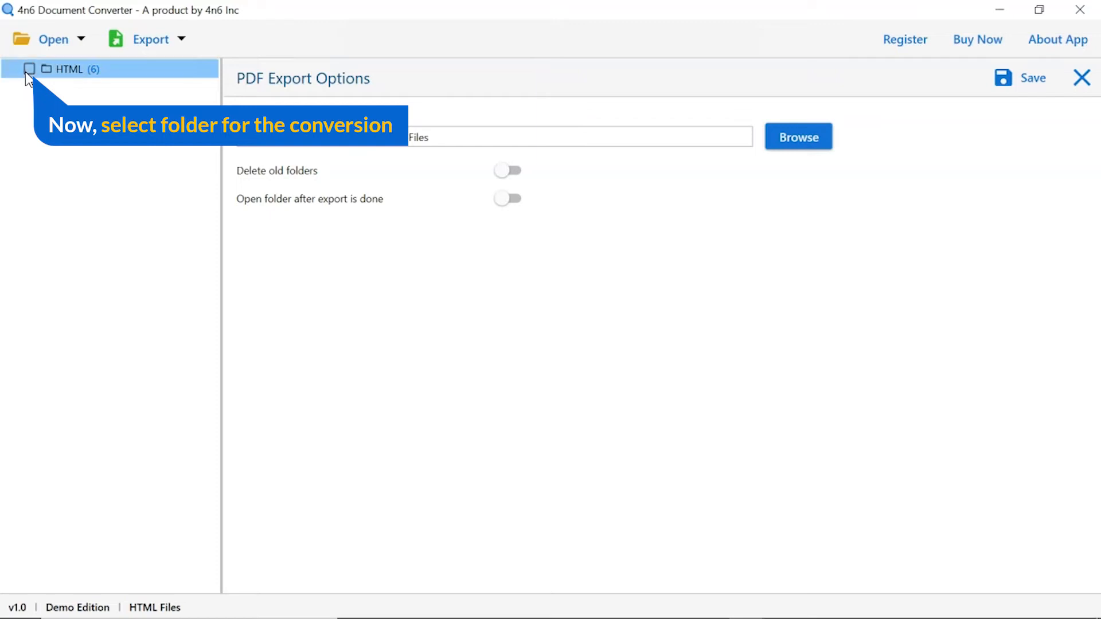
left_click(30, 69)
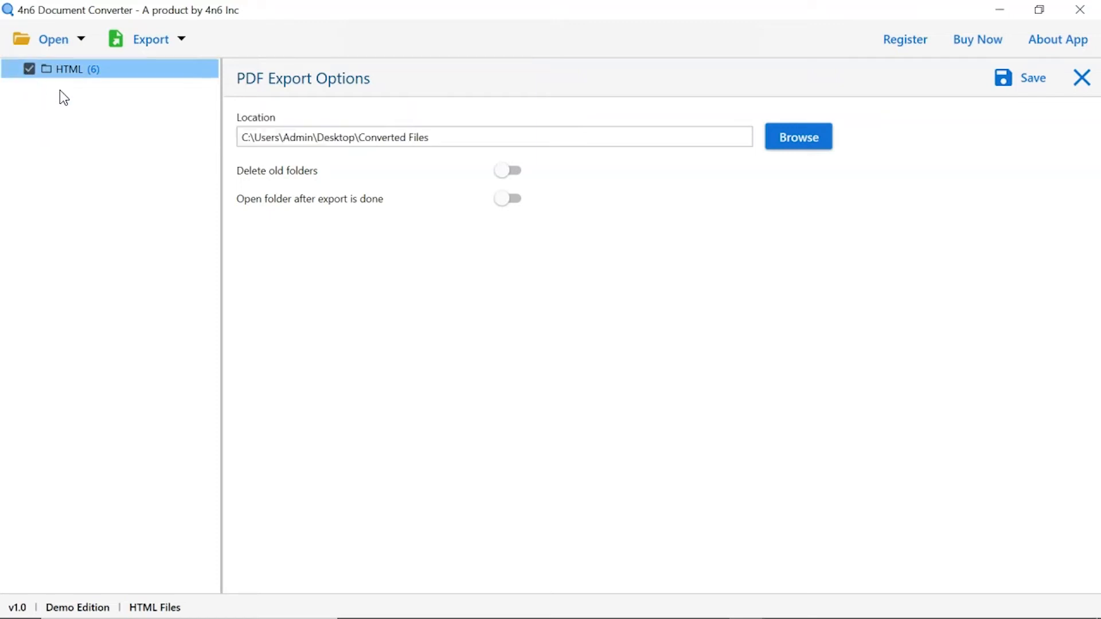
mouse_move(775, 156)
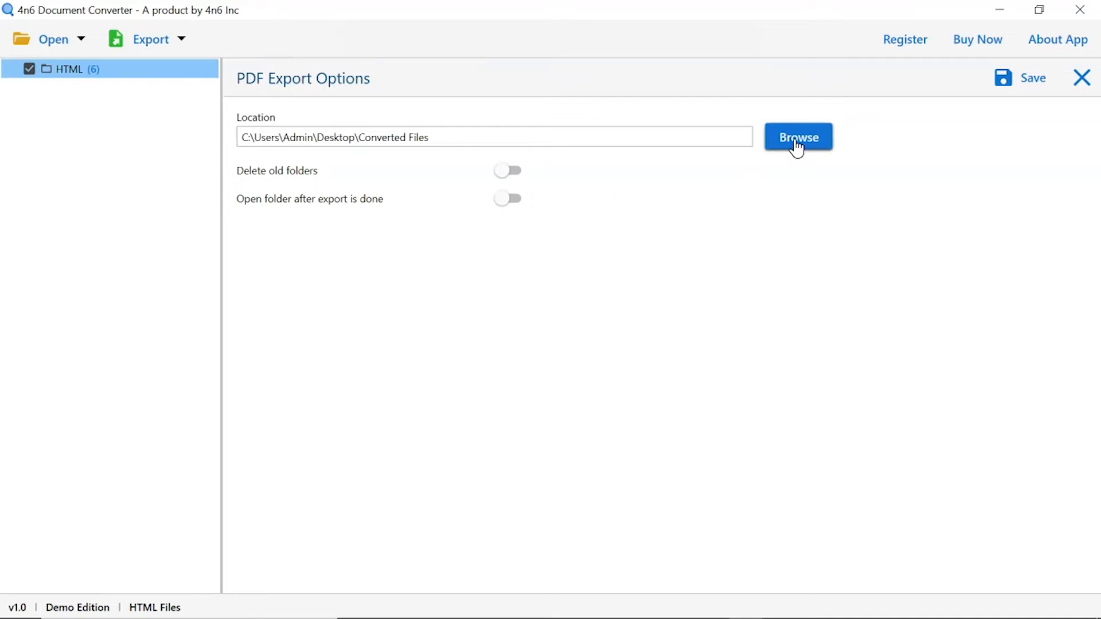
left_click(797, 137)
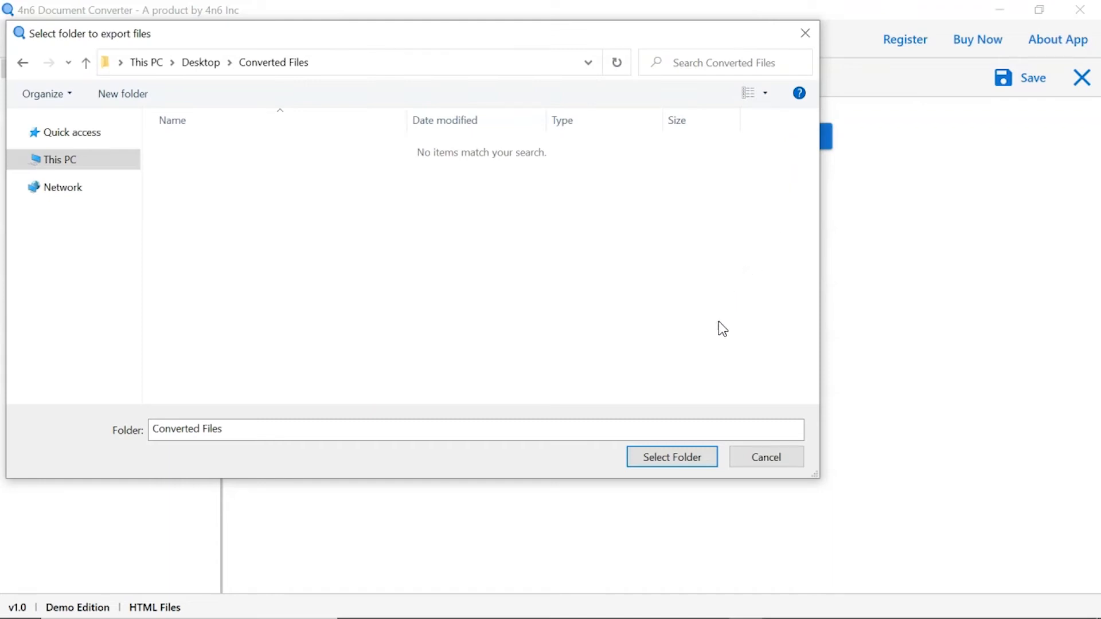
left_click(671, 457)
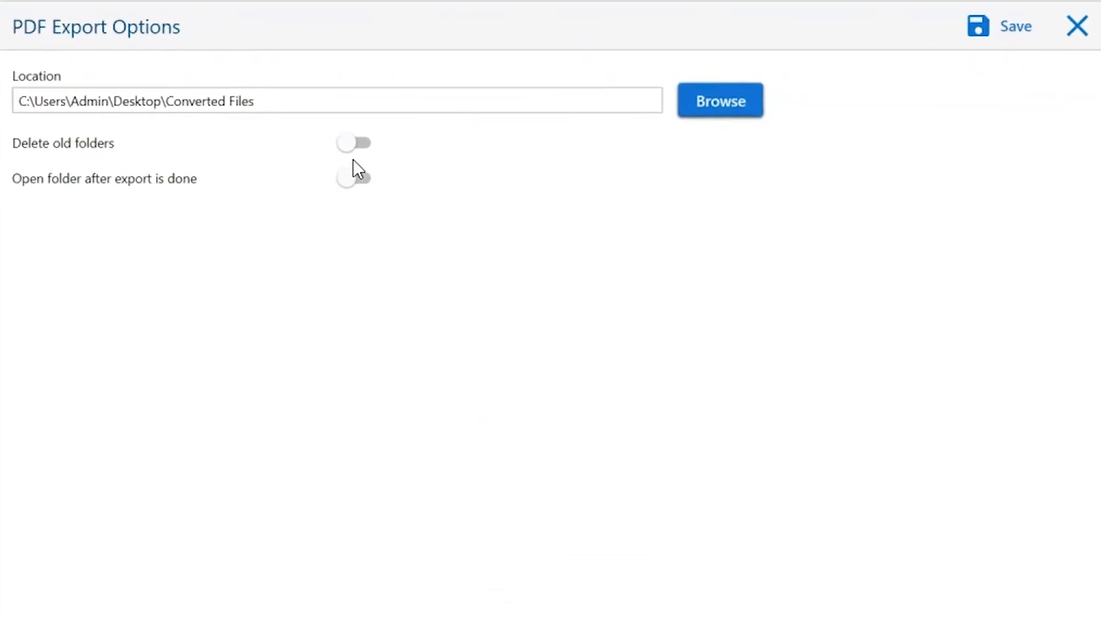
mouse_move(354, 145)
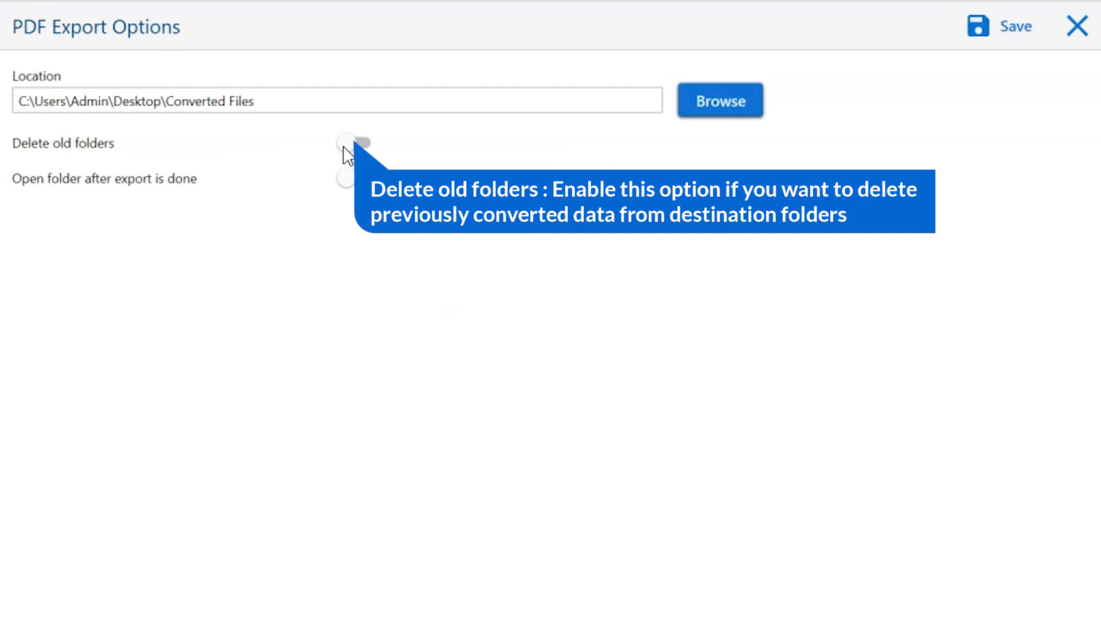
left_click(358, 143)
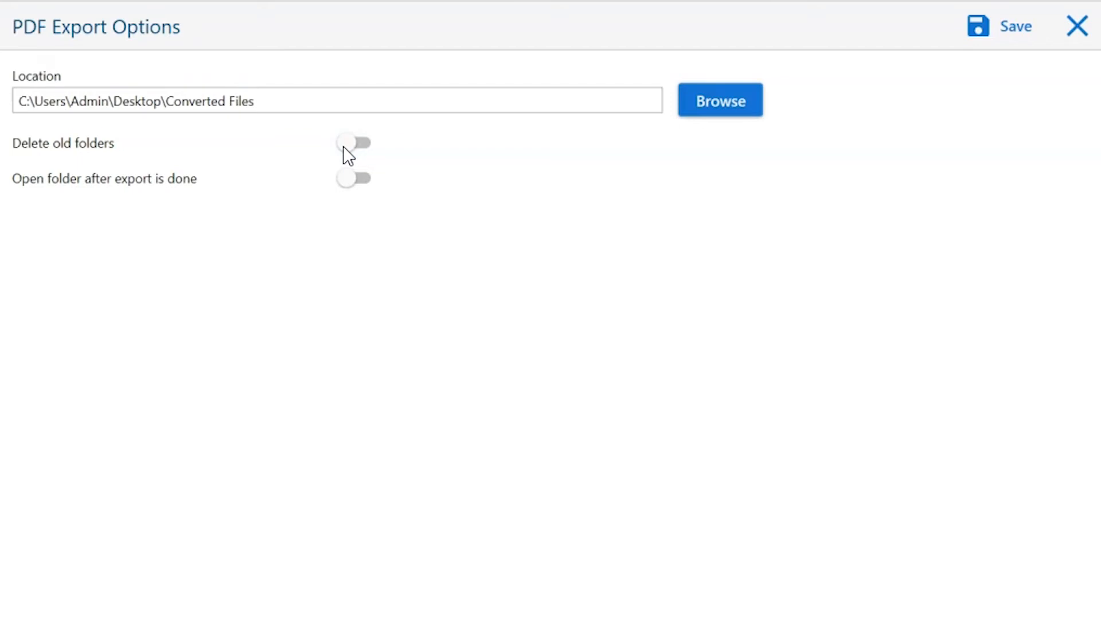
mouse_move(353, 178)
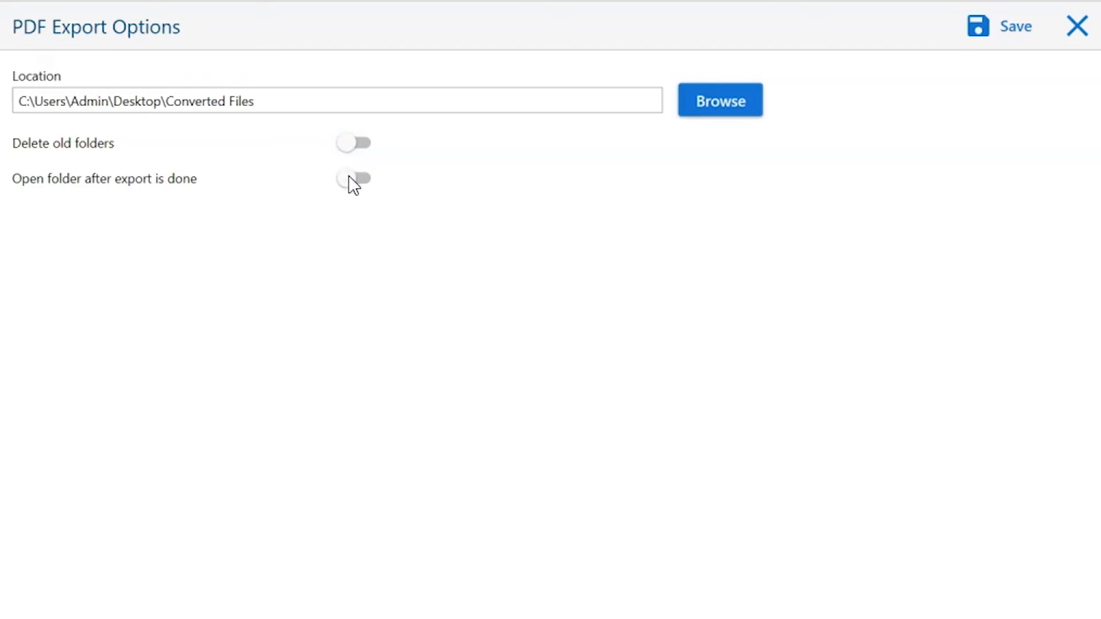
mouse_move(355, 179)
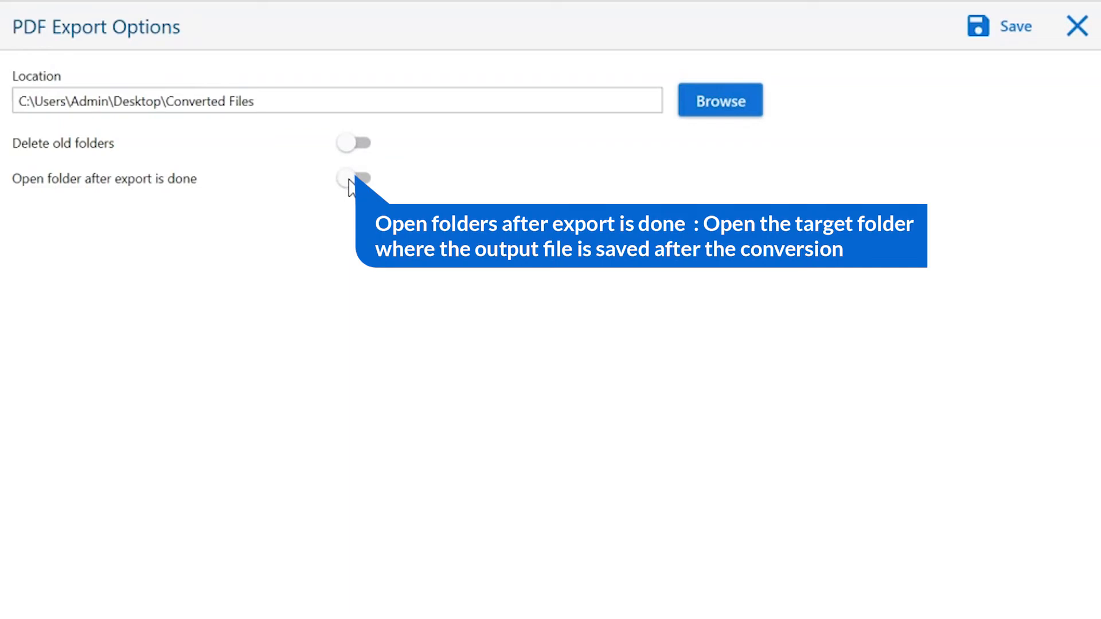
left_click(358, 179)
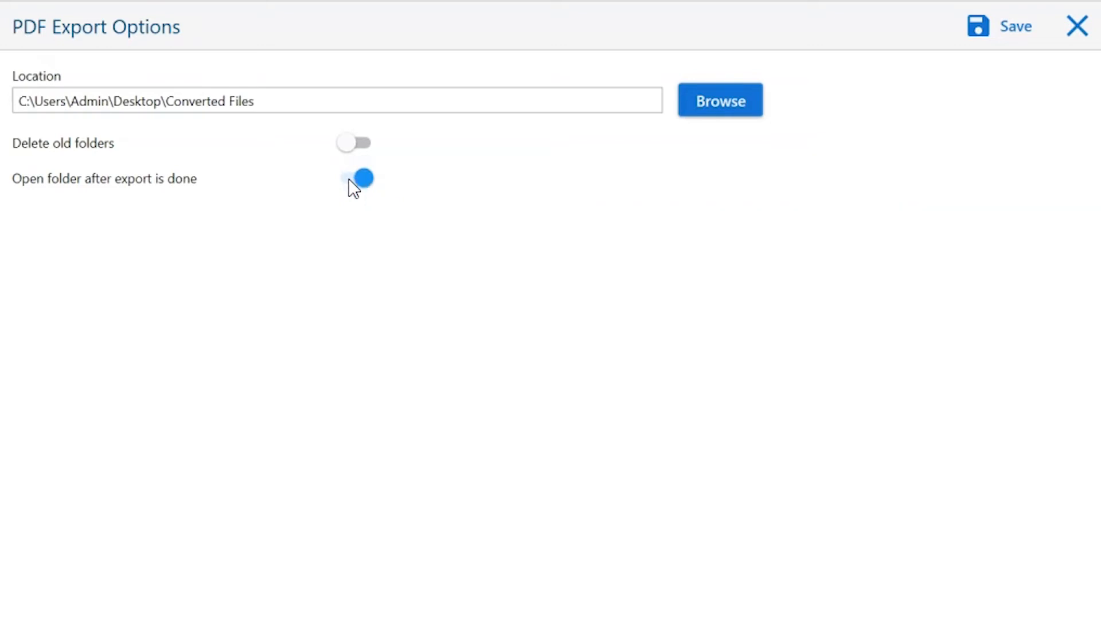
left_click(356, 179)
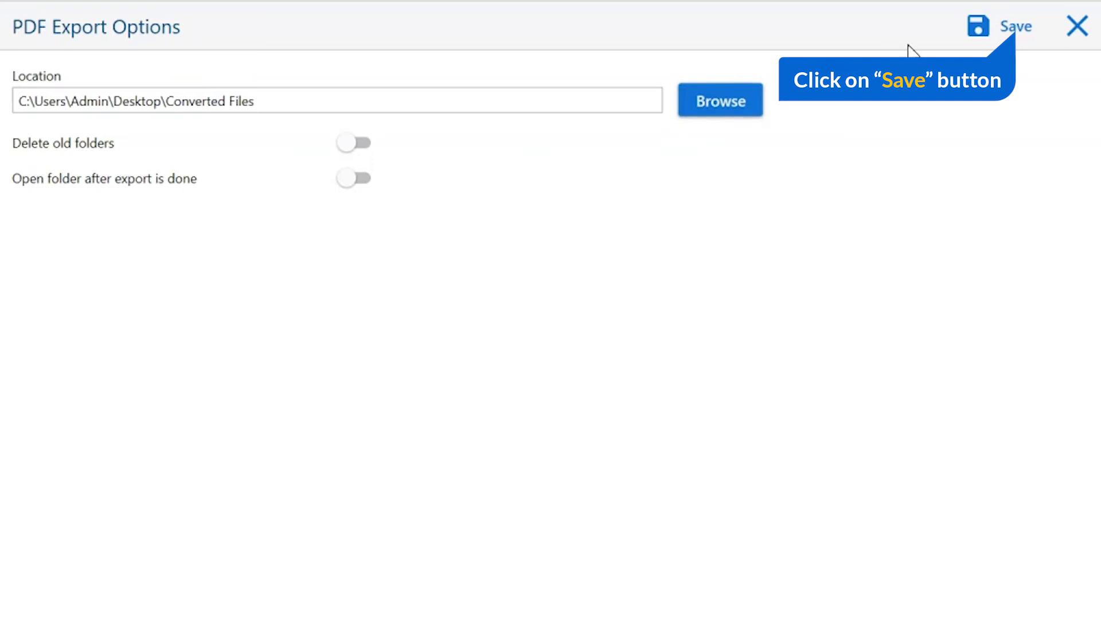
mouse_move(990, 32)
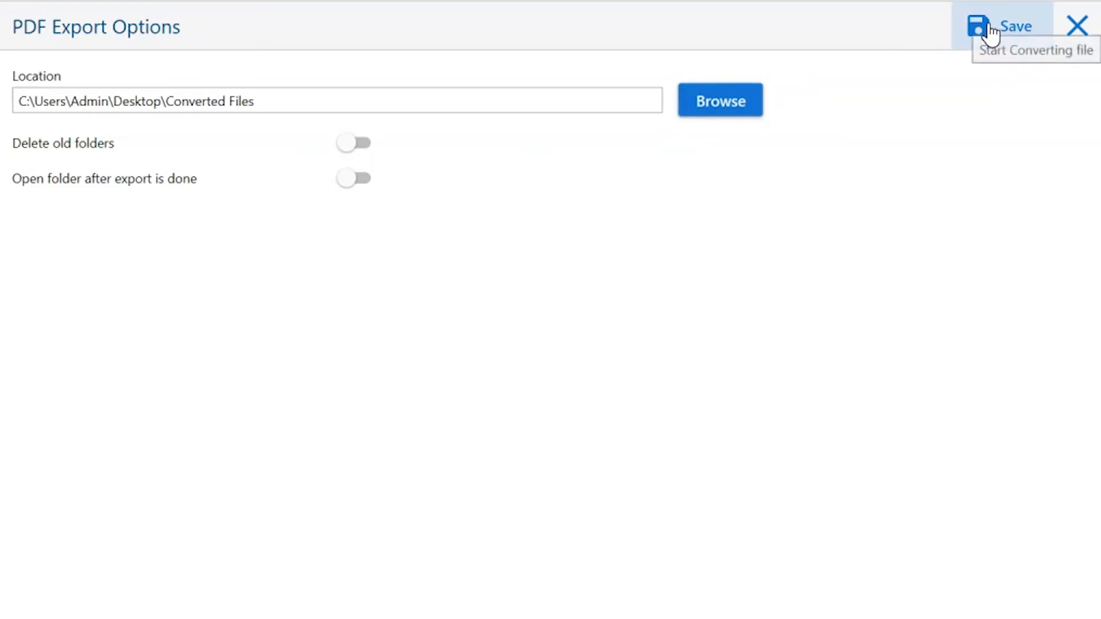
Step: Run the PDF conversion, accept the demo two-item limit notice and reach the Converted Files folder
left_click(1003, 27)
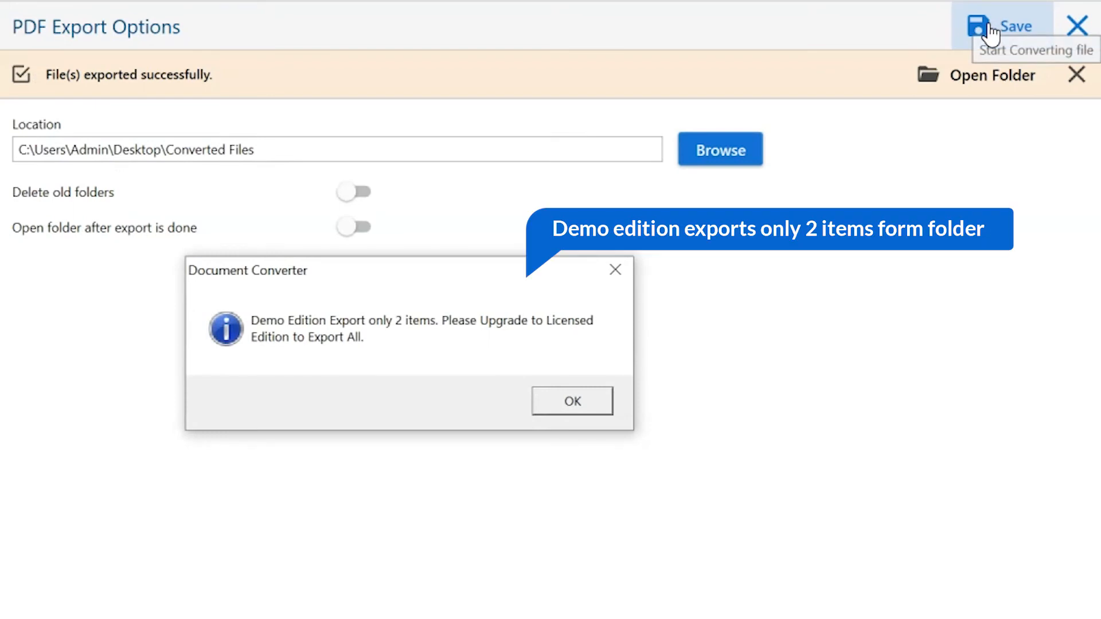
mouse_move(913, 110)
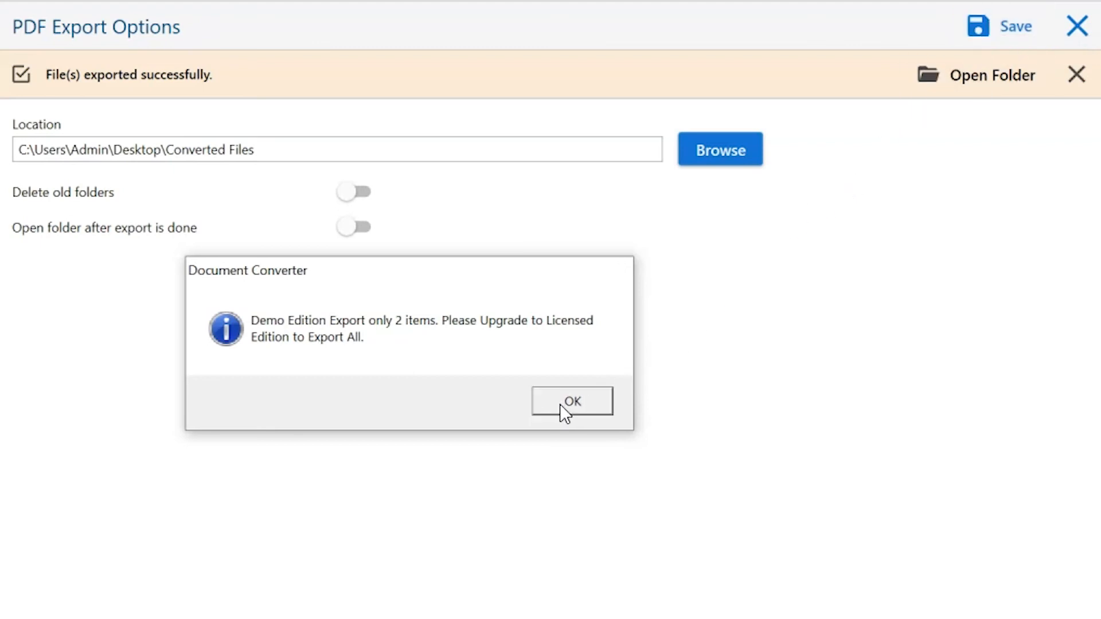
left_click(571, 402)
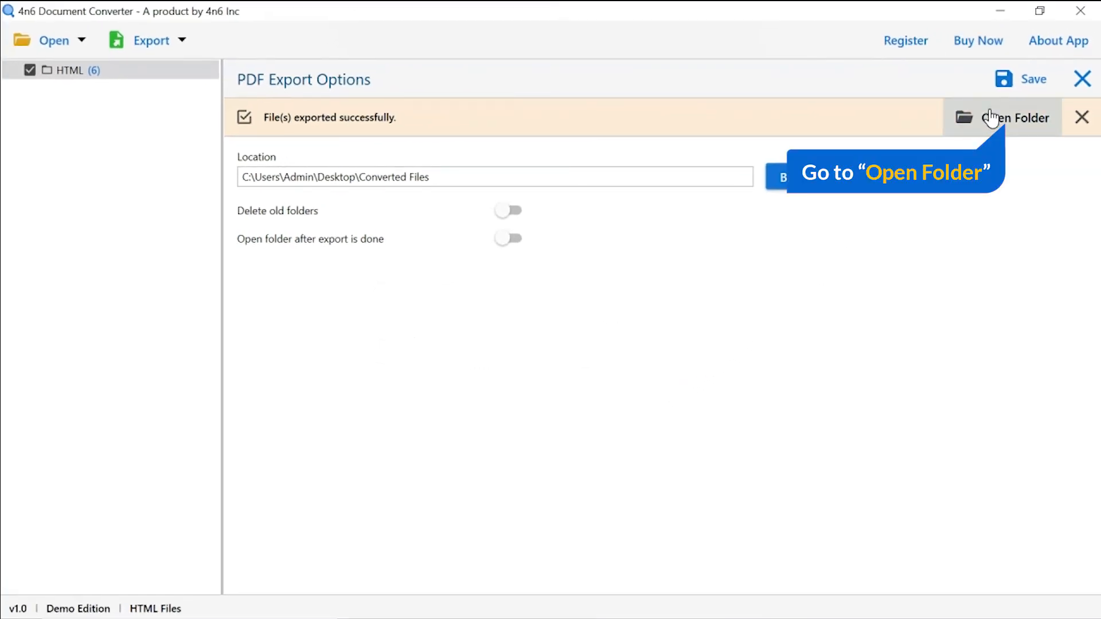
left_click(1016, 117)
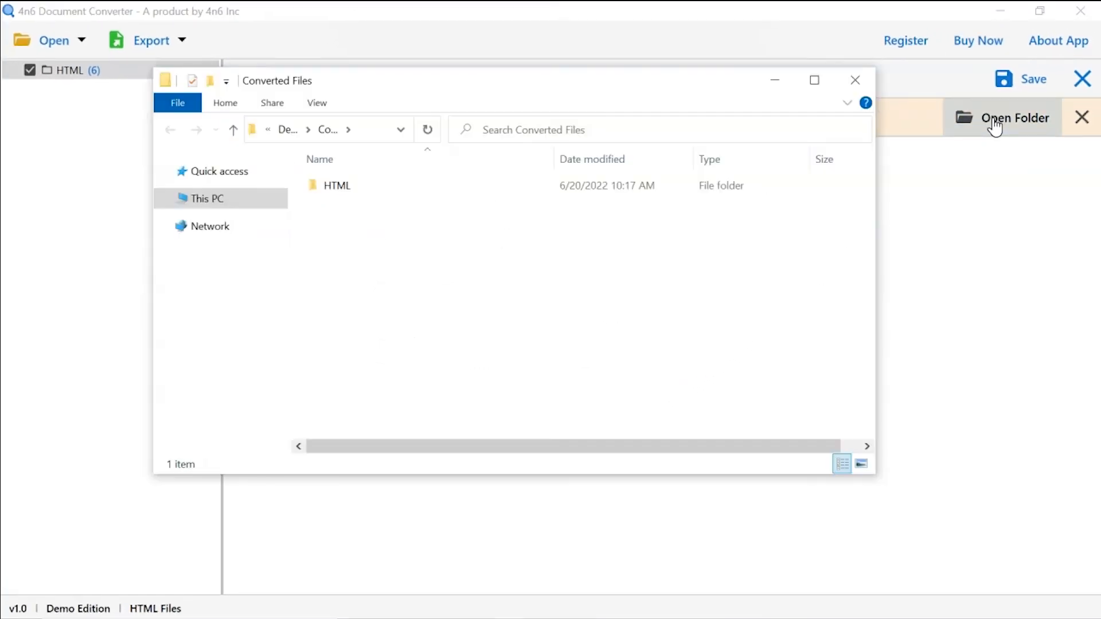
Step: Enter the HTML output folder in Converted Files to reveal page.pdf and page 2.pdf
left_click(336, 186)
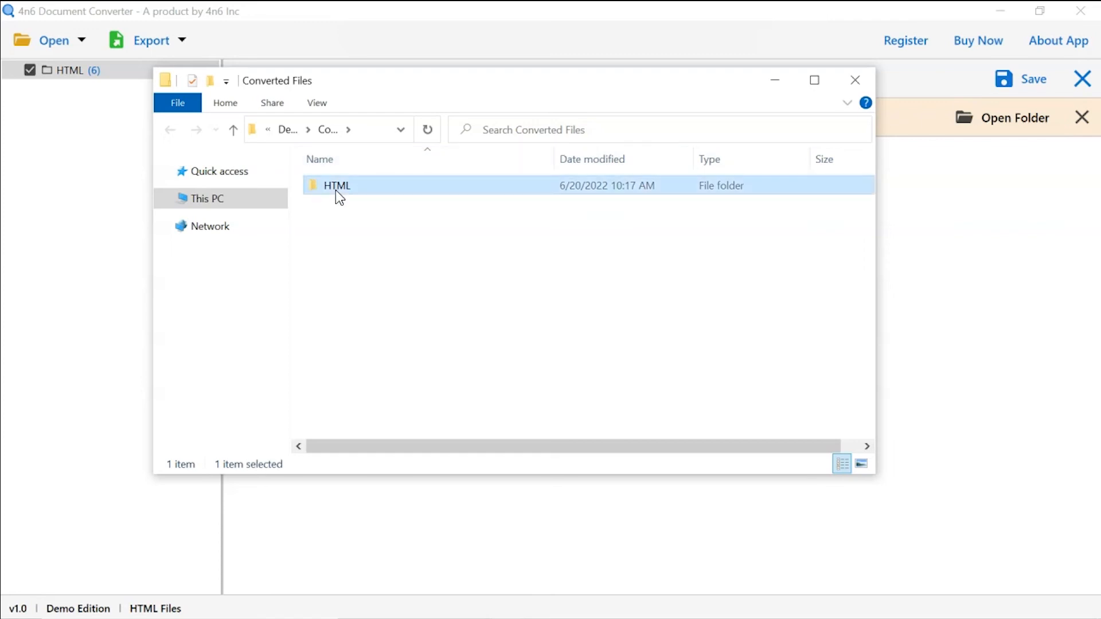
double_click(337, 186)
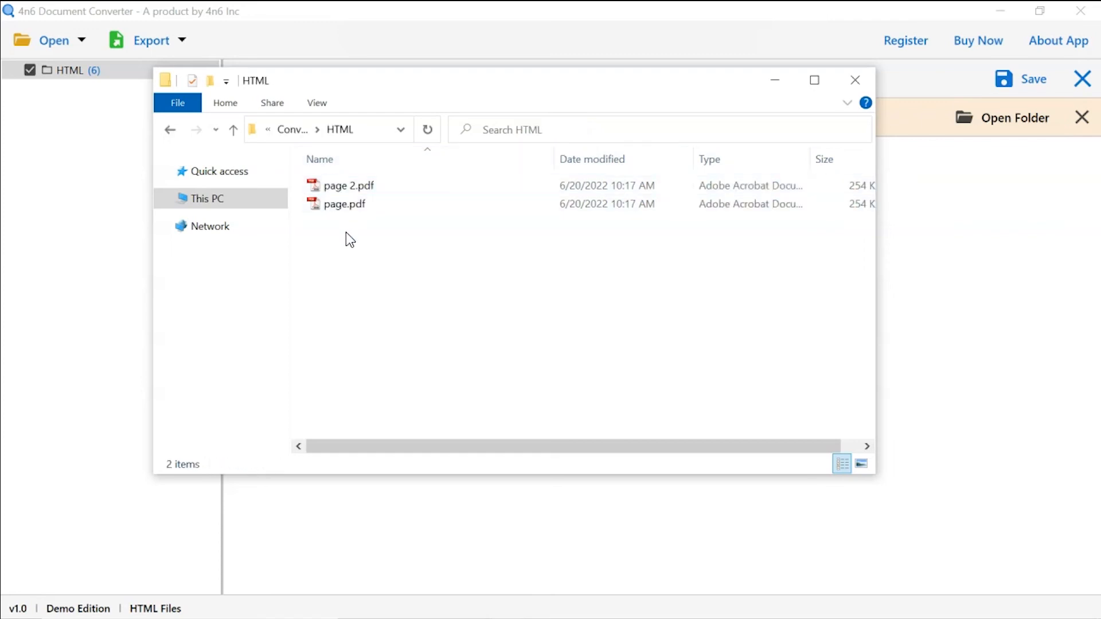
mouse_move(354, 262)
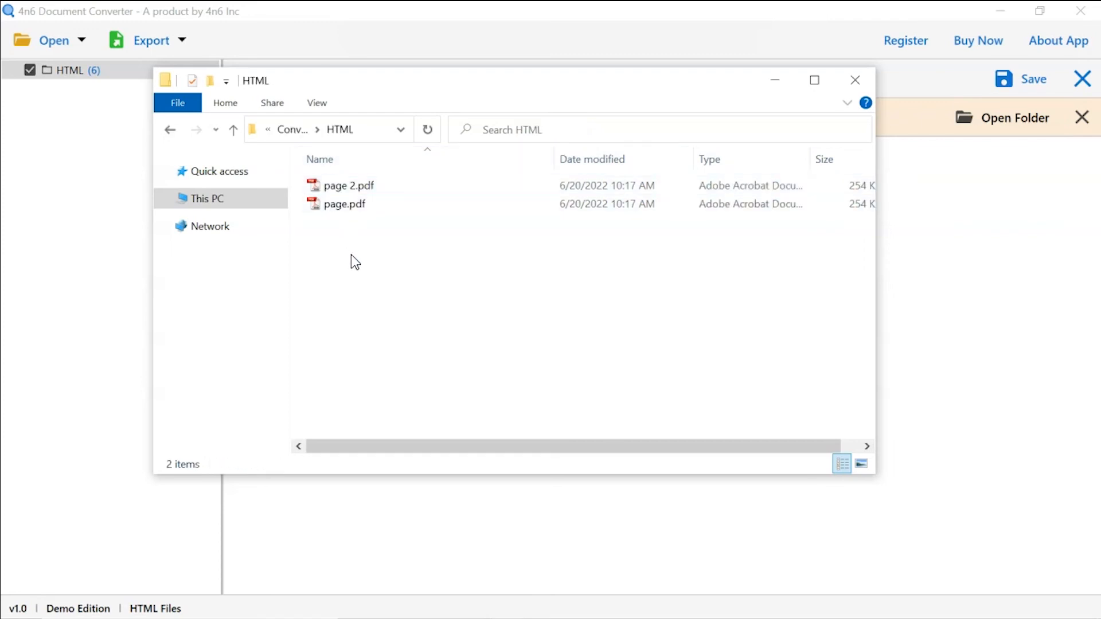